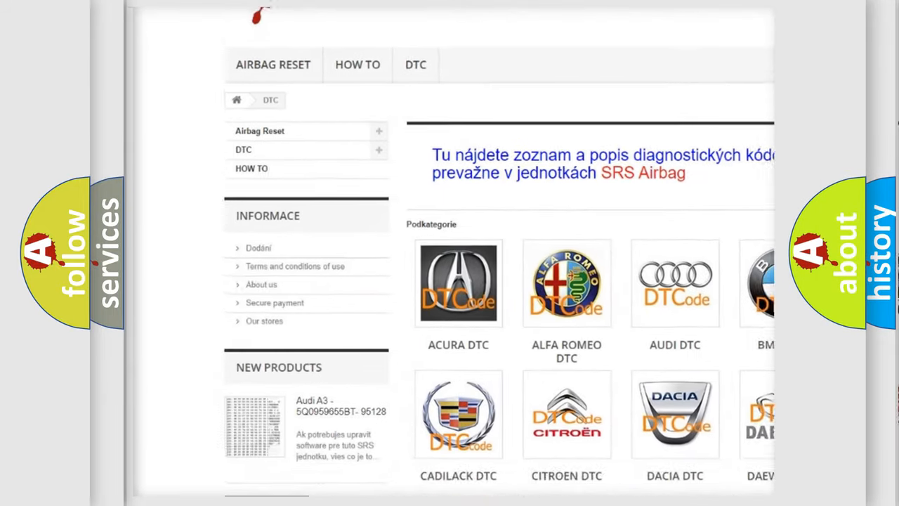
pyautogui.scroll(-3)
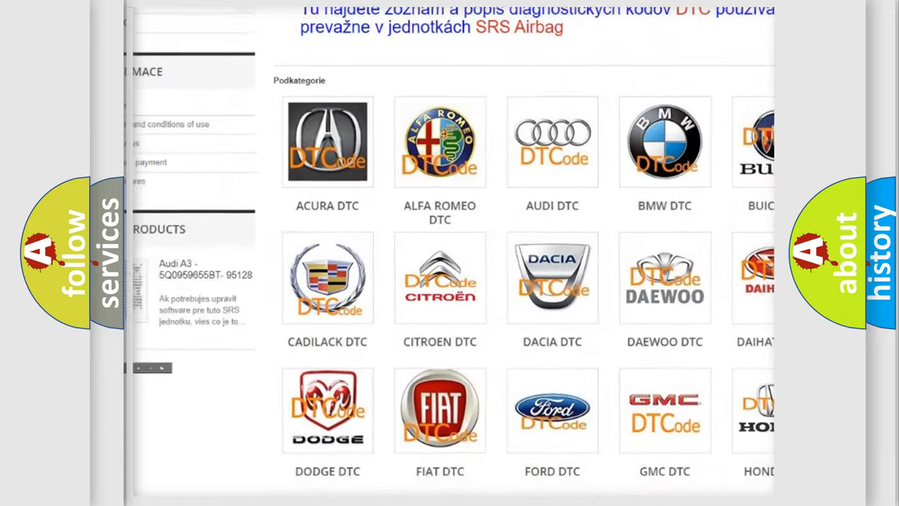